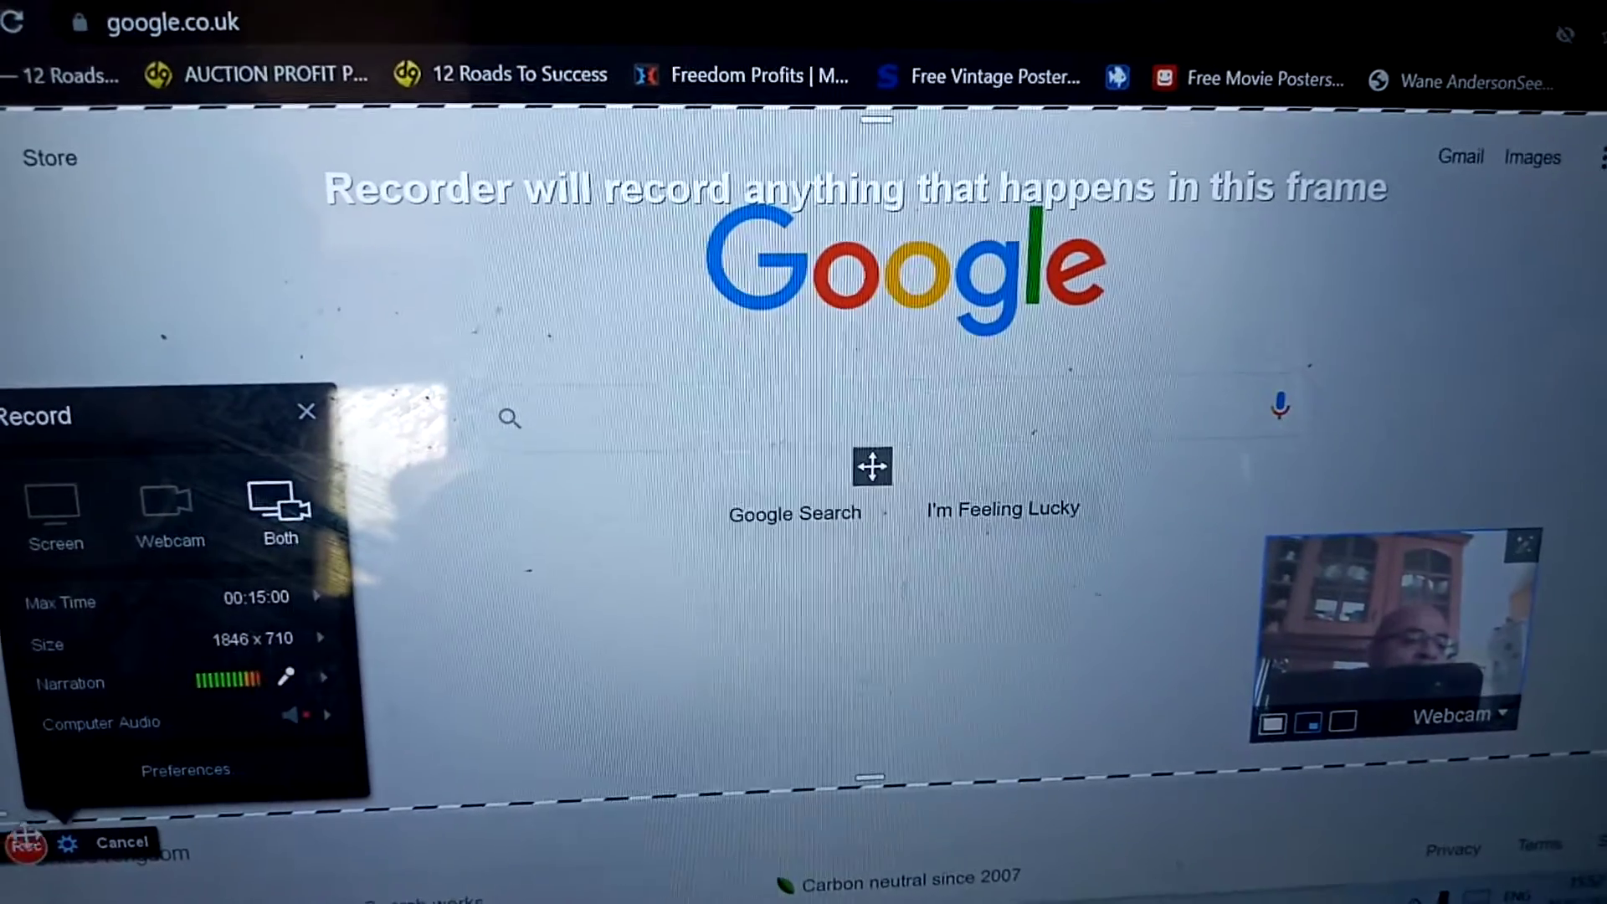
Frame the Google homepage at 1818 × 690 with webcam overlay and start recording.
click(28, 847)
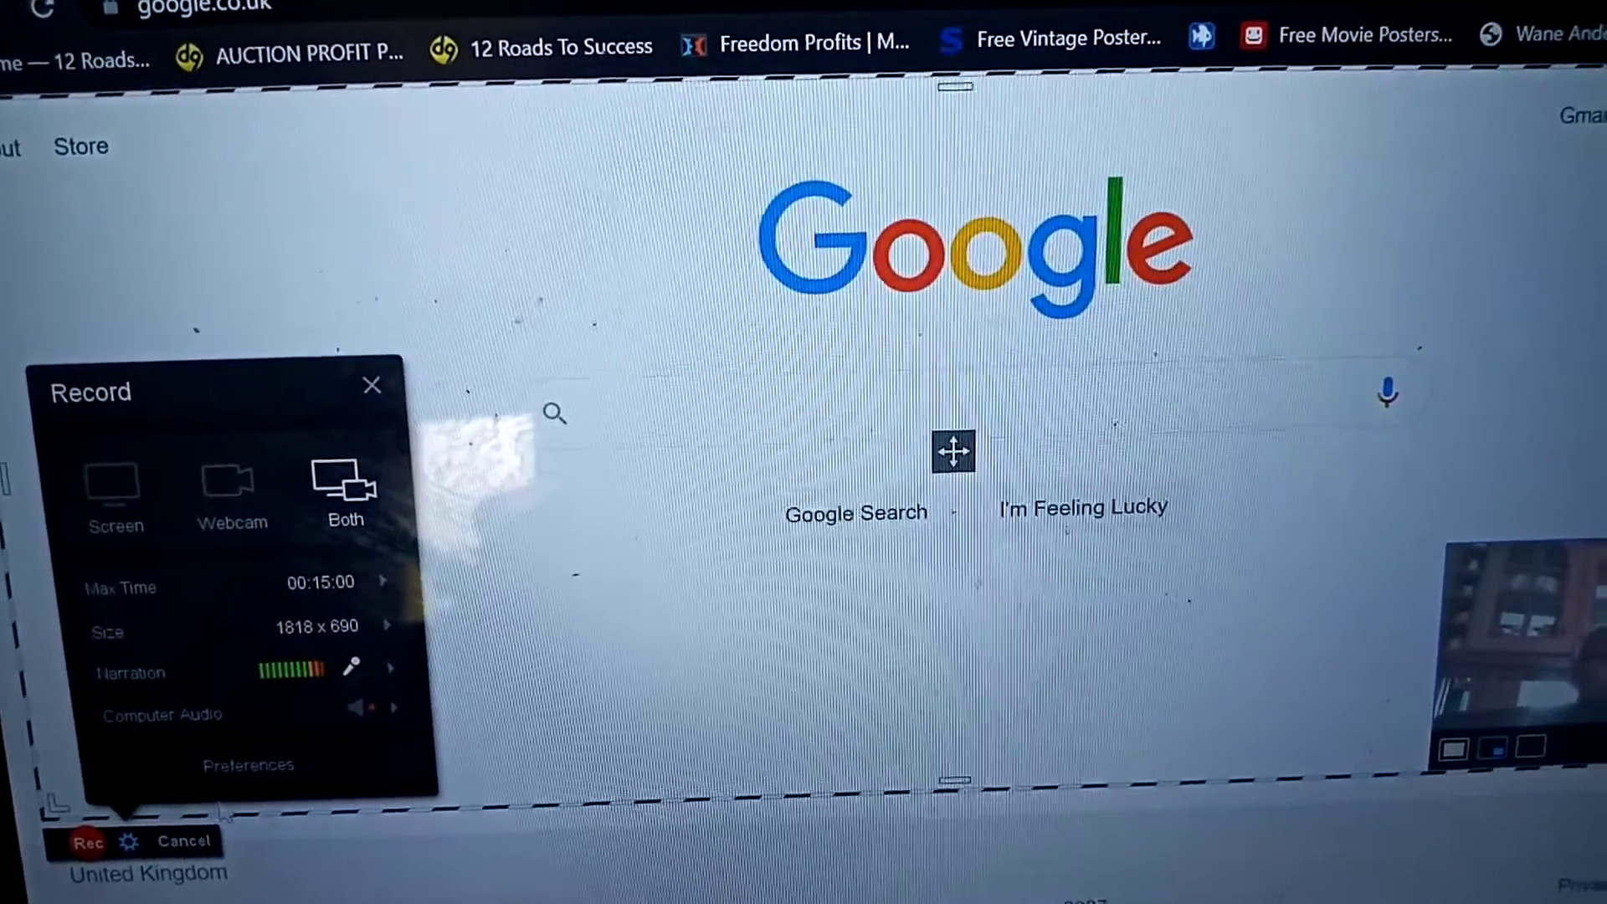
mouse_move(249, 763)
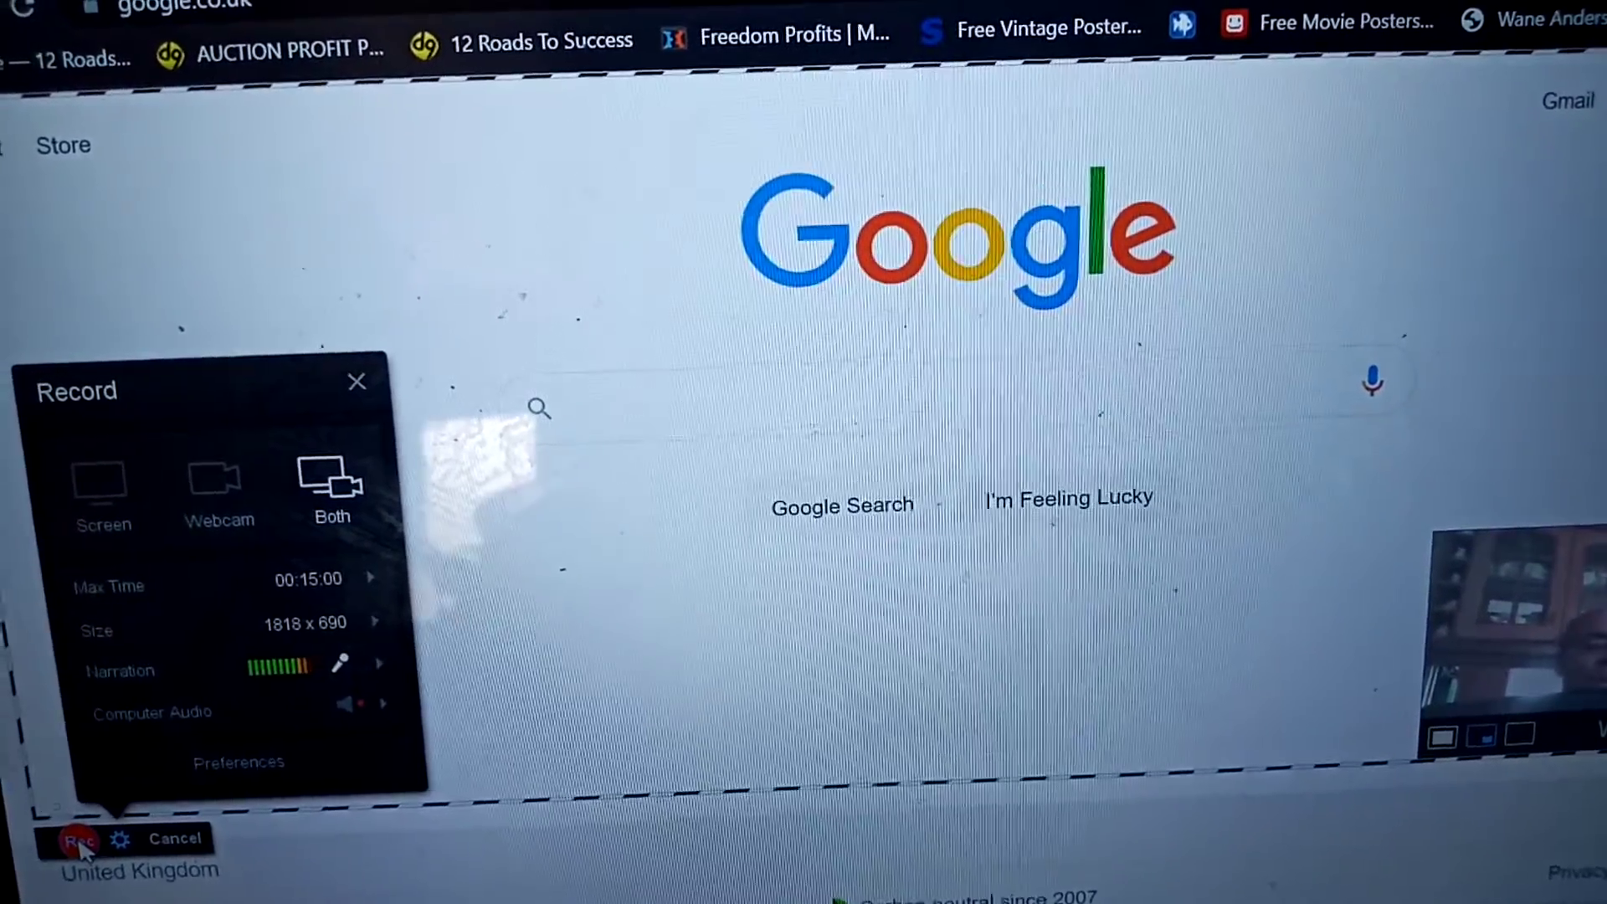
click(79, 839)
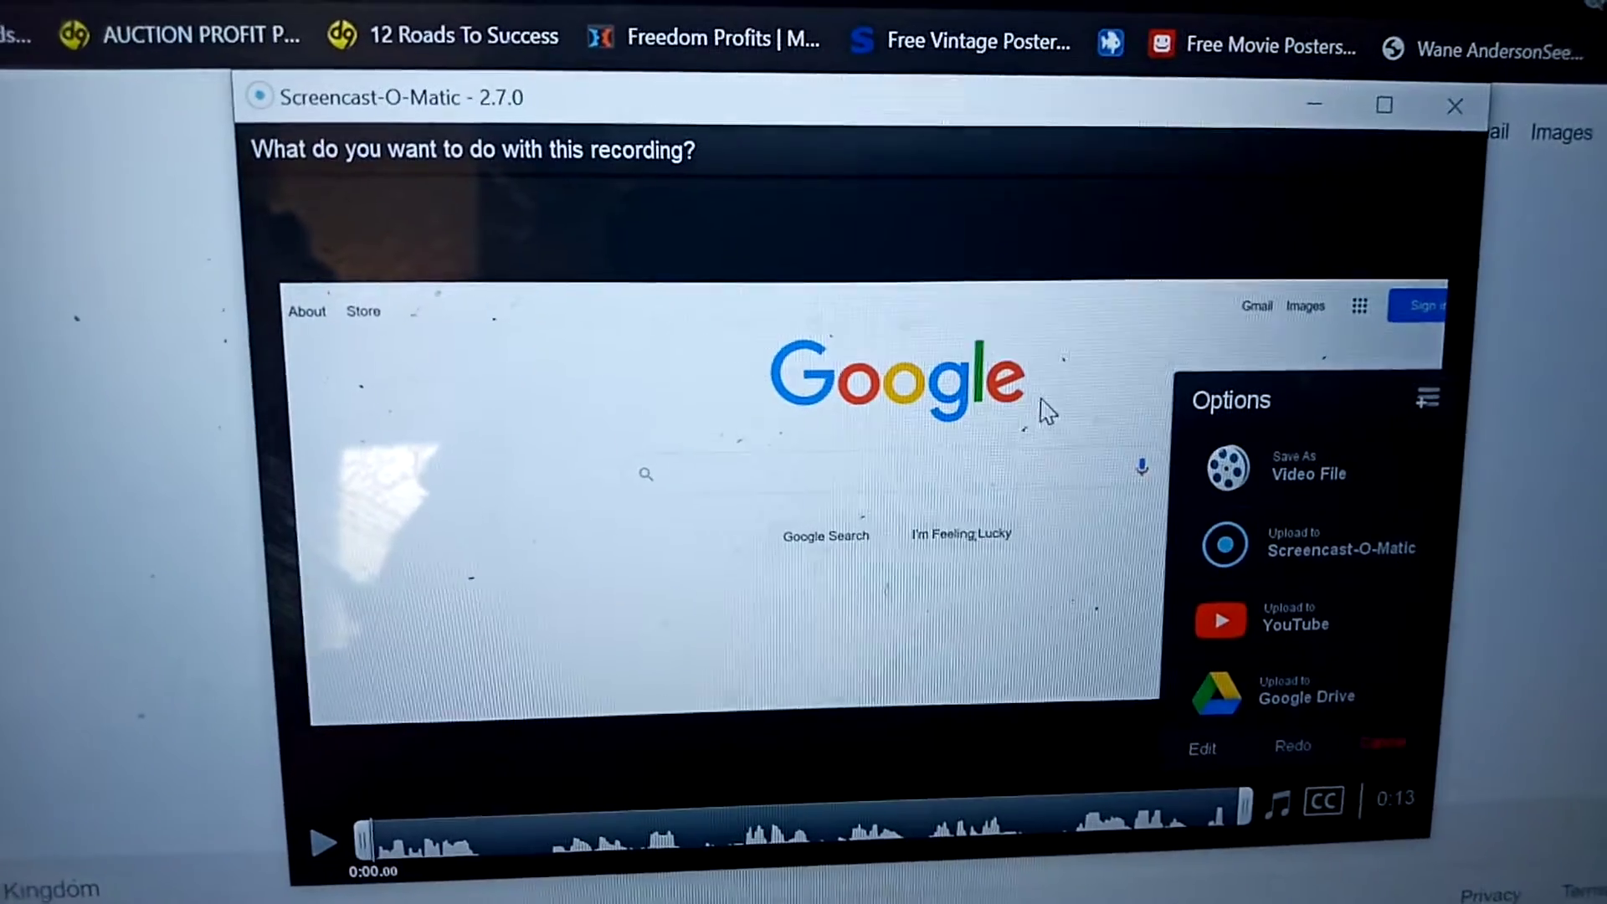
mouse_move(1300, 472)
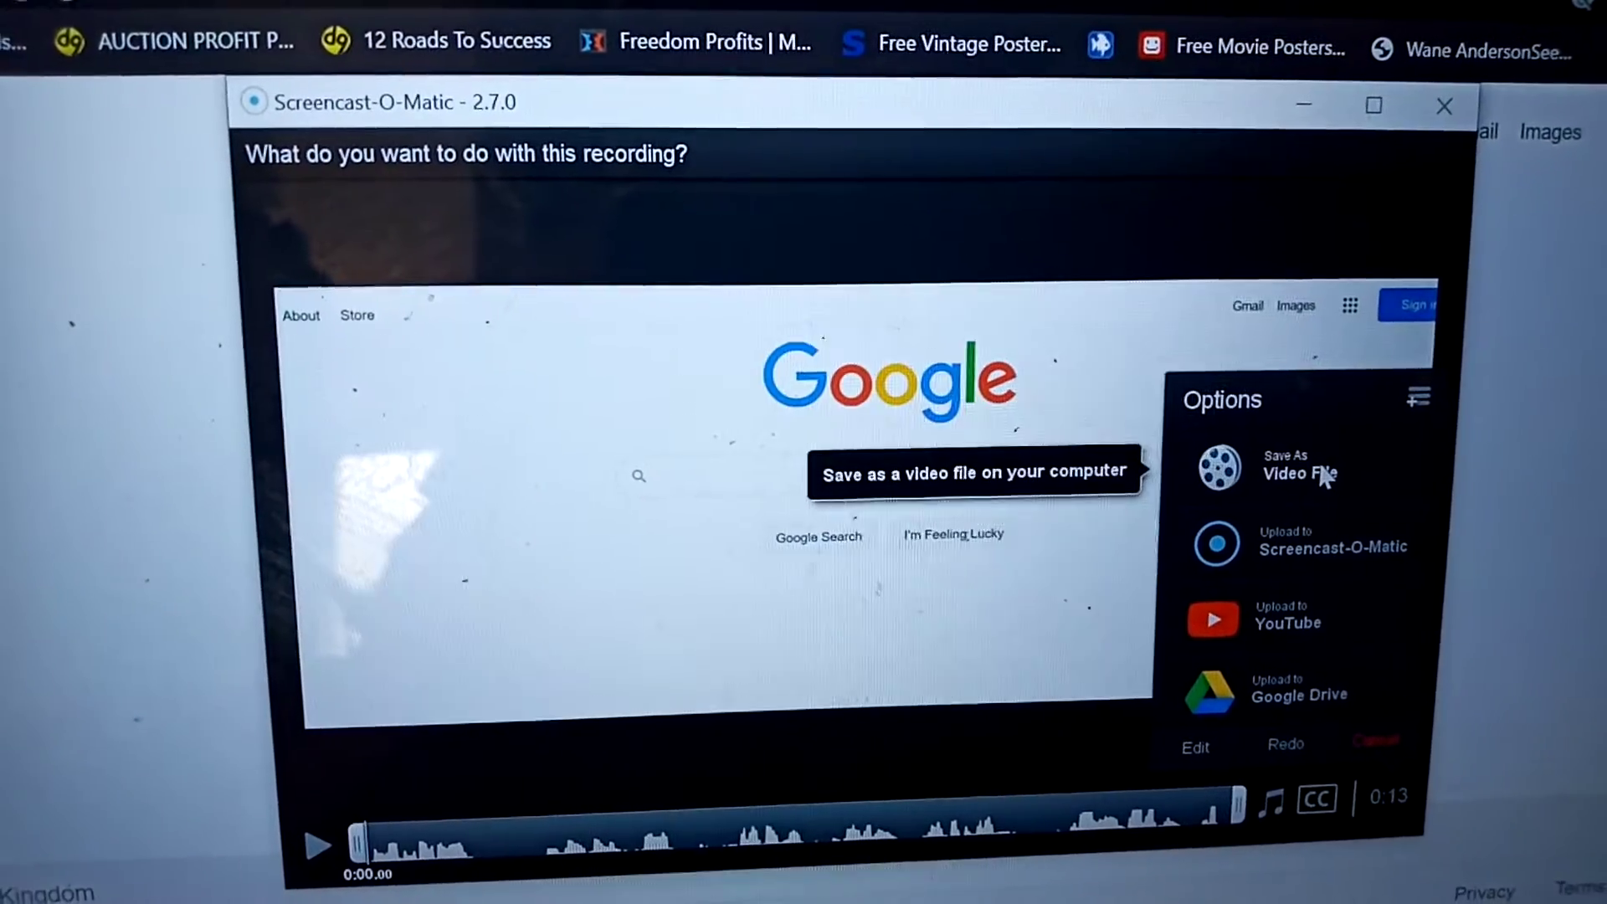